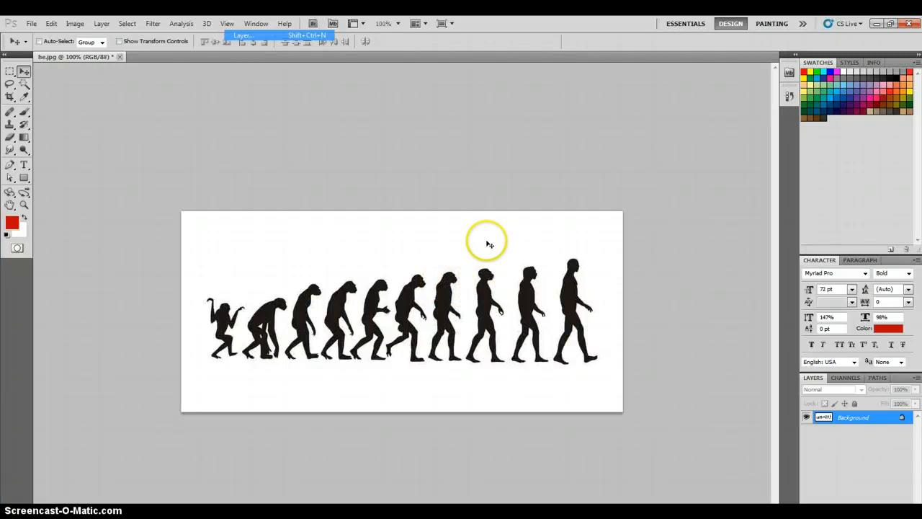
mouse_move(377, 239)
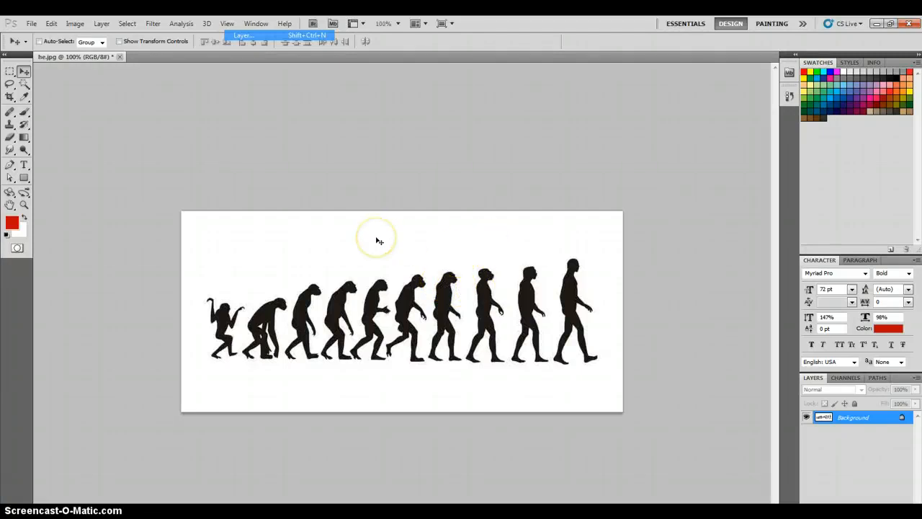
mouse_move(314, 262)
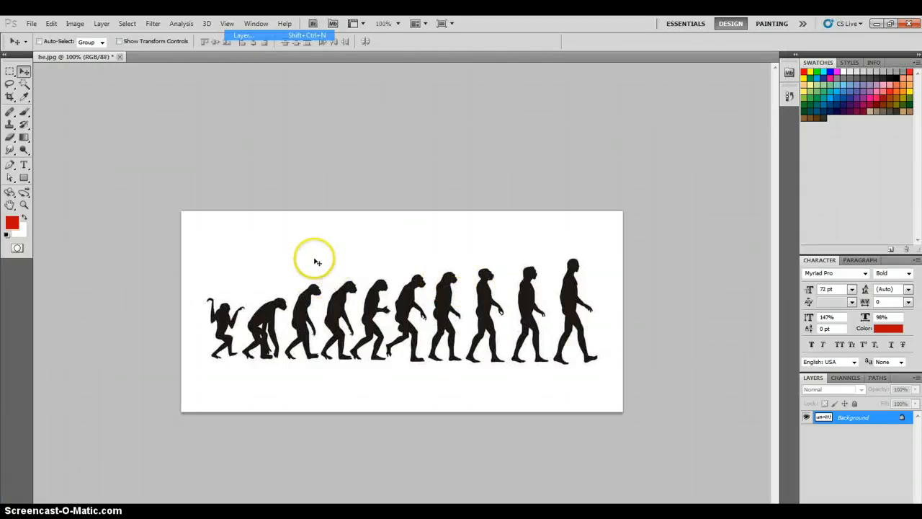
mouse_move(346, 270)
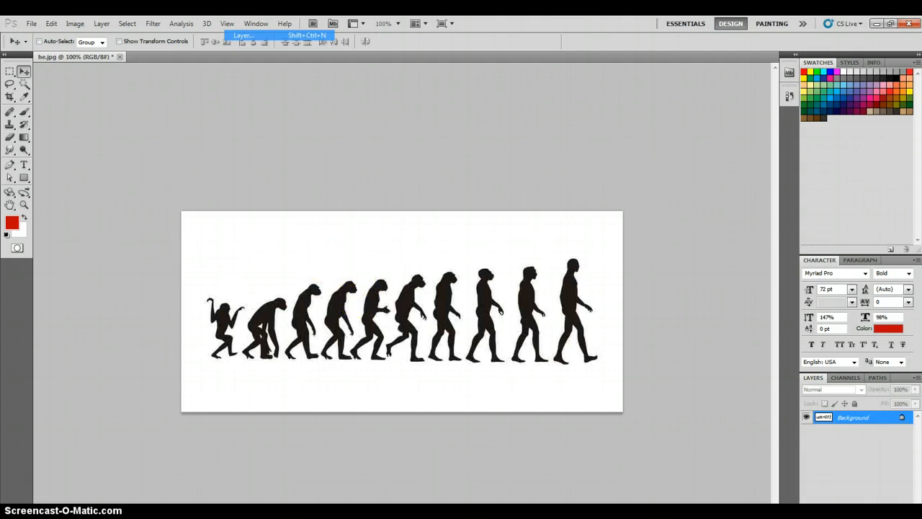
mouse_move(549, 132)
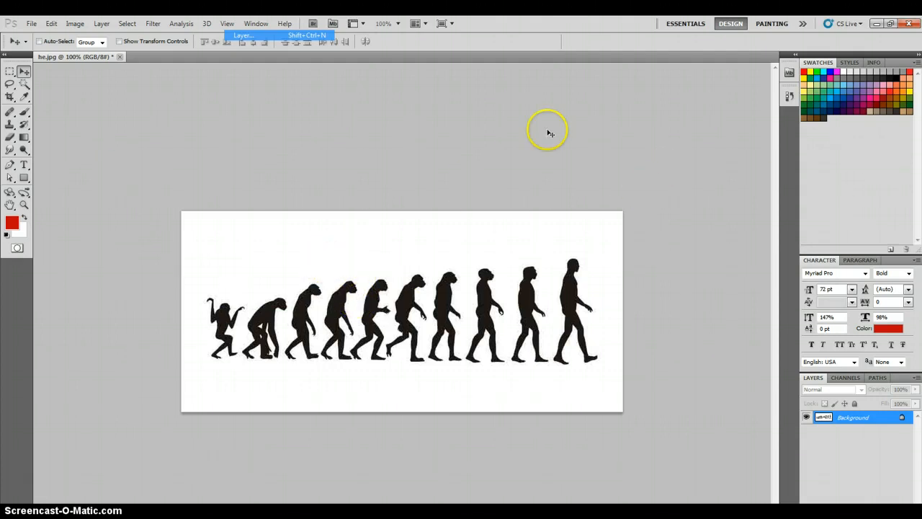
mouse_move(70, 228)
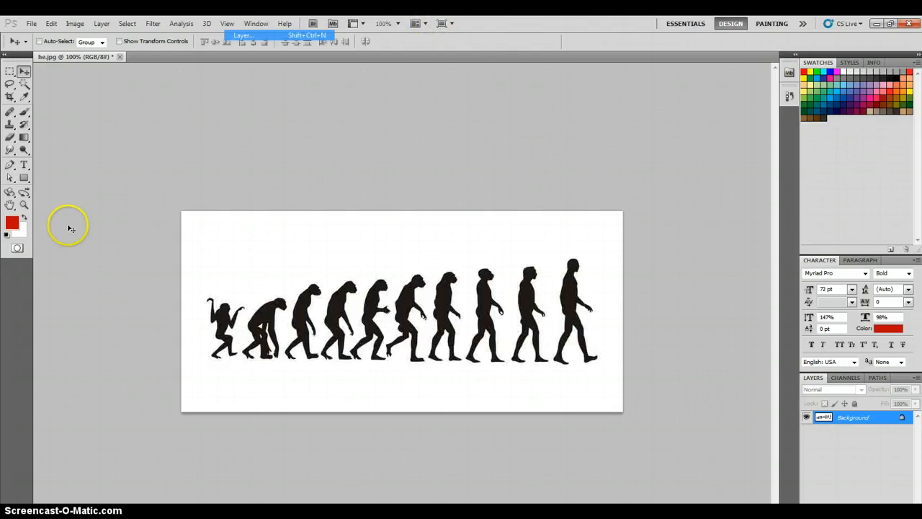
mouse_move(602, 54)
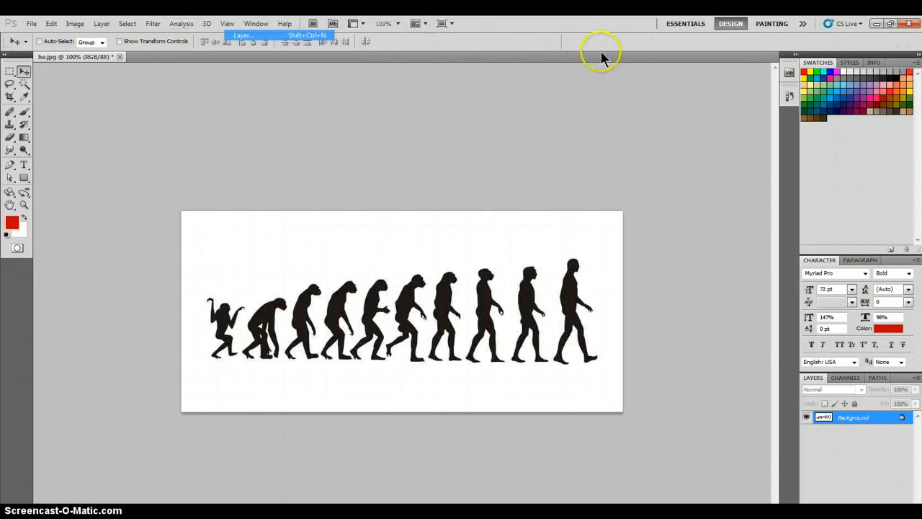
mouse_move(404, 347)
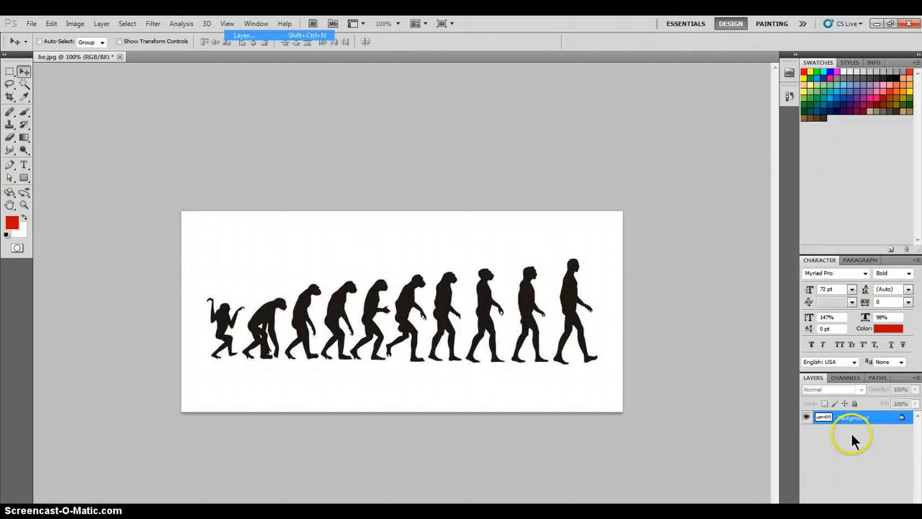
mouse_move(864, 435)
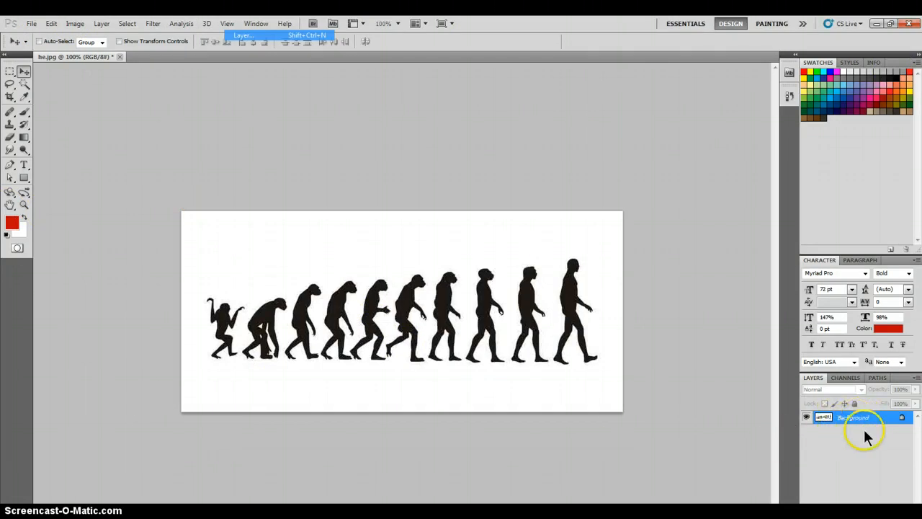
mouse_move(907, 426)
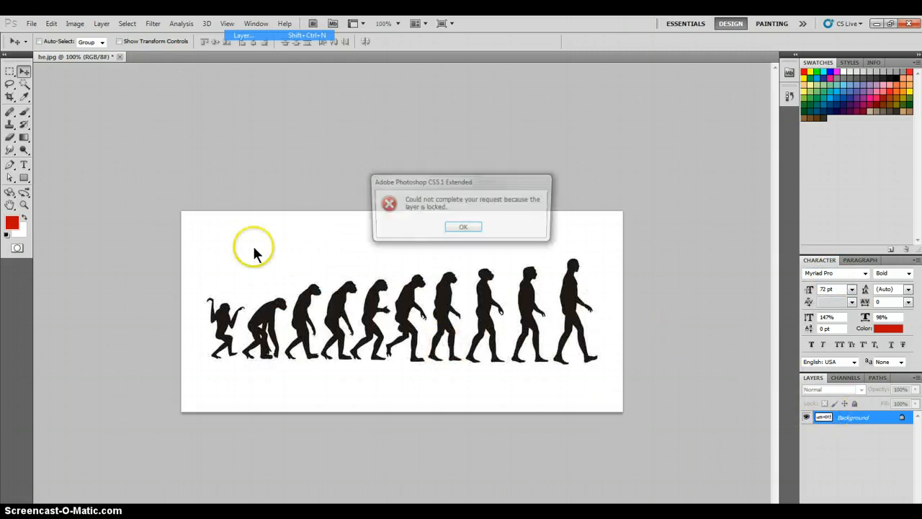
- Convert the locked Background into a normal layer named 'sadfgsadlkfhsaklasff'
click(464, 226)
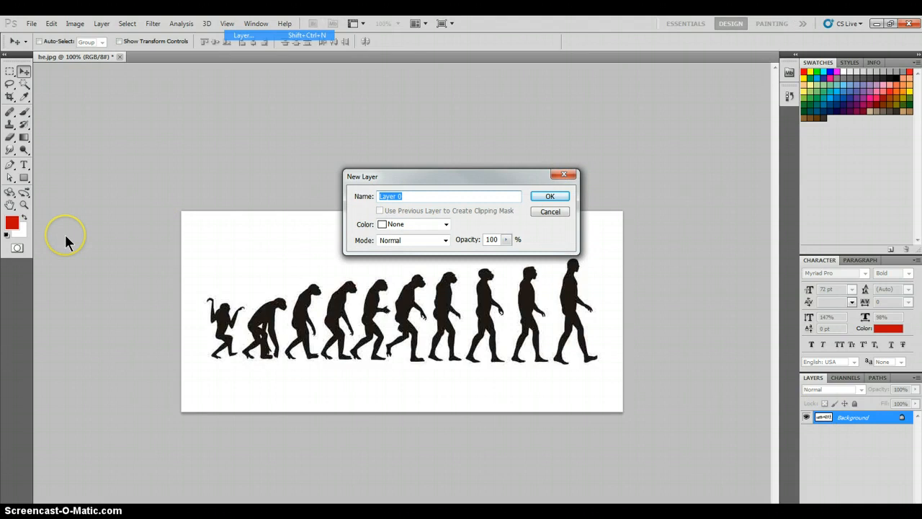
text(sadfgsadlkfhsaklasff)
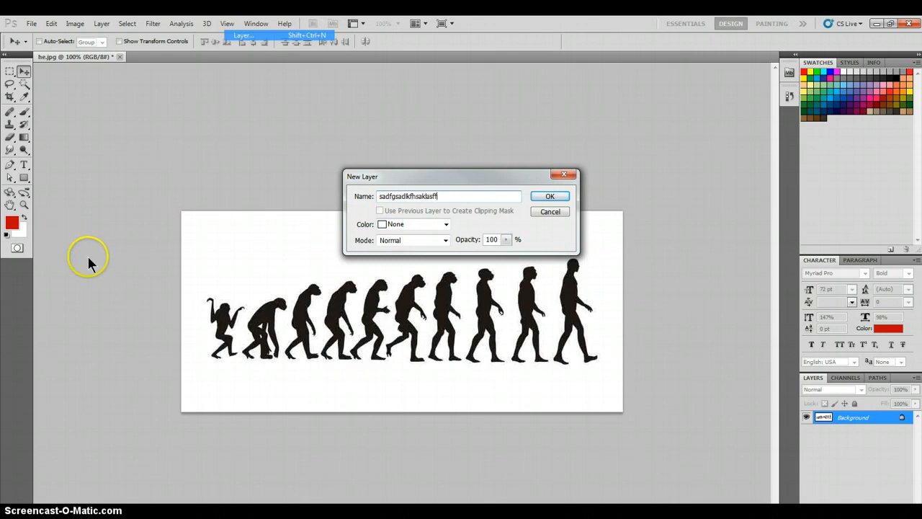
click(550, 196)
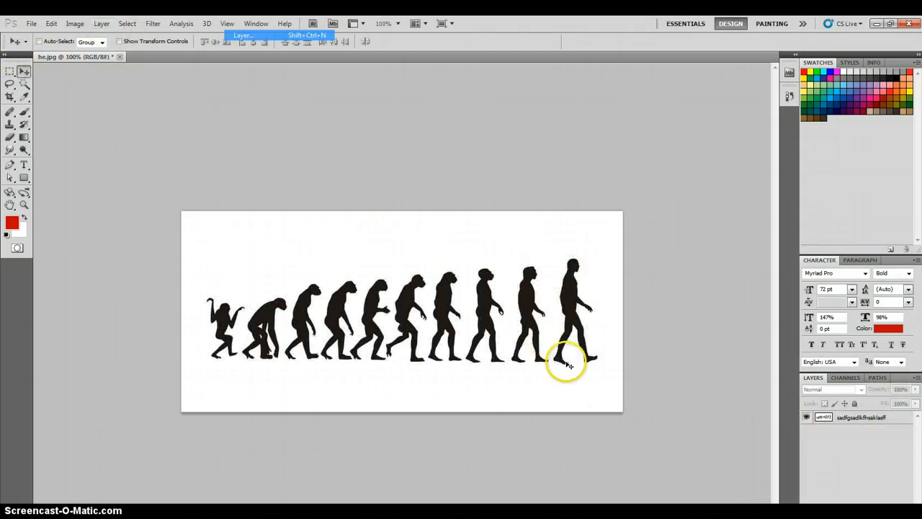
- Move the silhouette image to confirm it is editable, then return it to its original position
drag(565, 363, 498, 320)
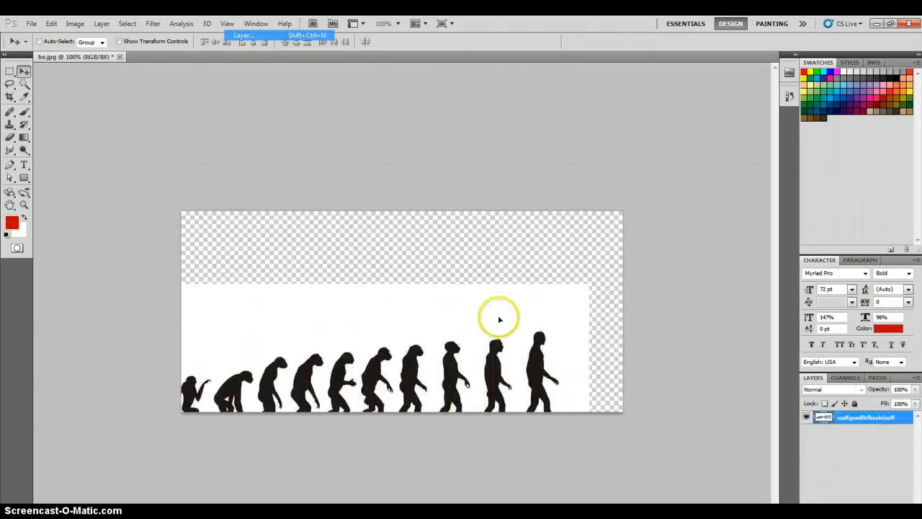
drag(498, 320, 594, 360)
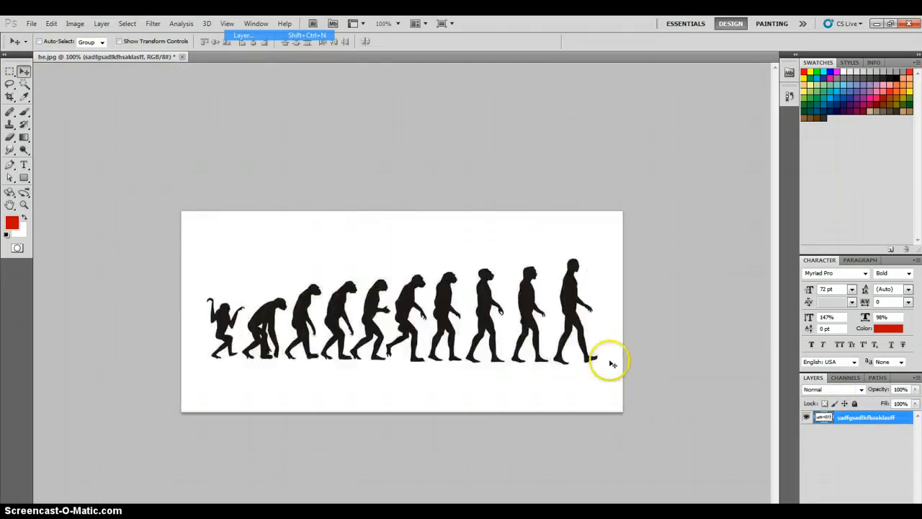
drag(612, 363, 421, 159)
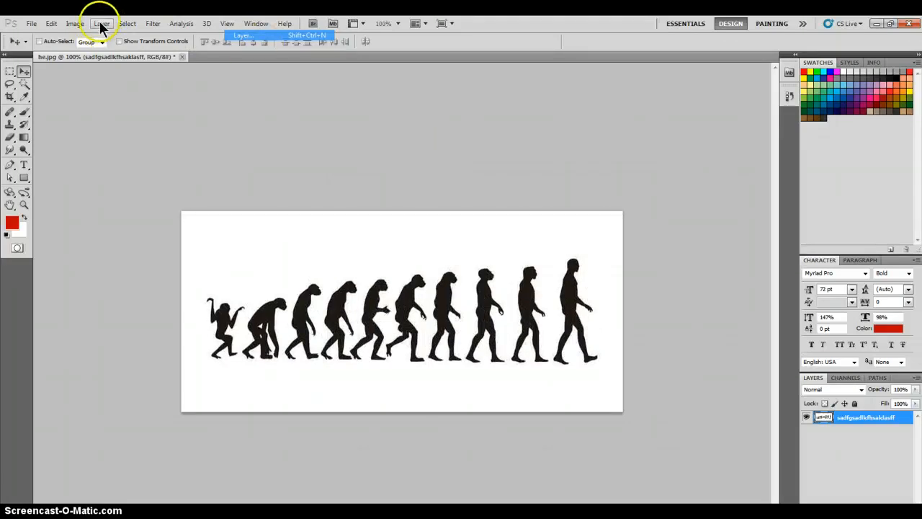
- Create a new empty Layer 1 via Layer > New > Layer and select the silhouette layer
click(182, 23)
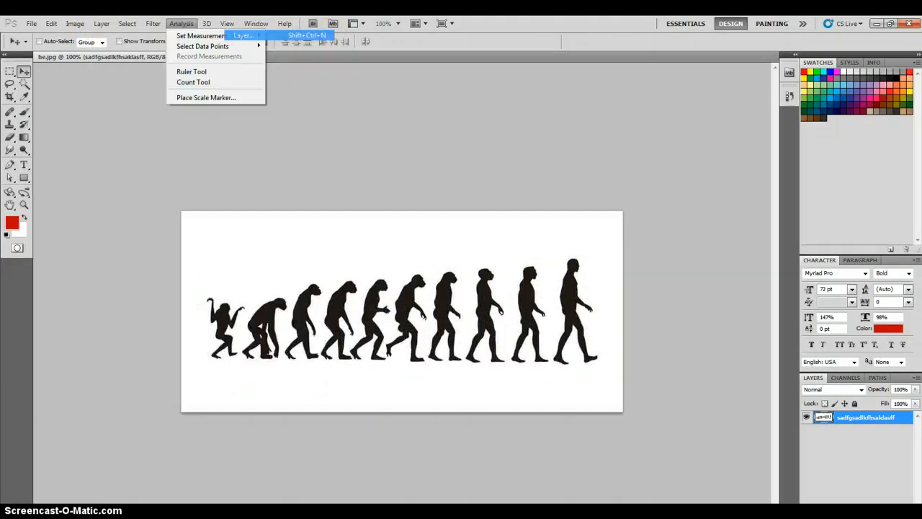
click(101, 23)
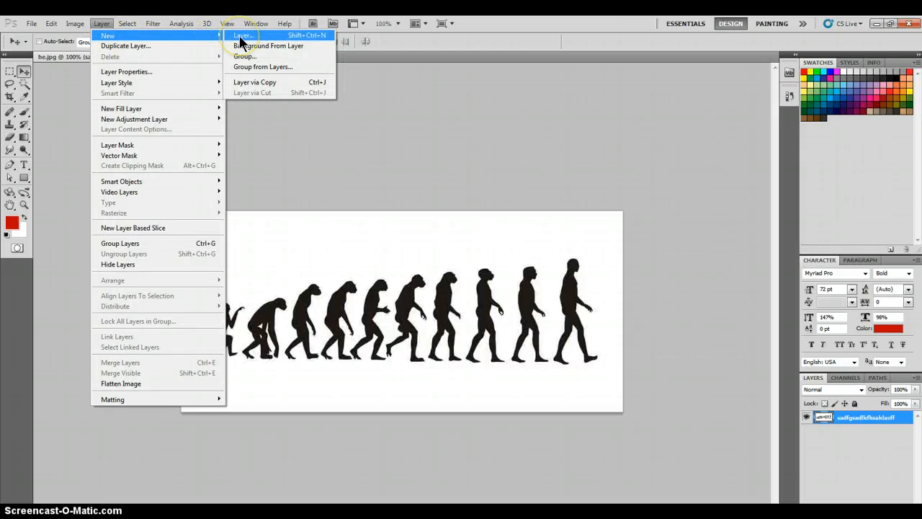
click(242, 35)
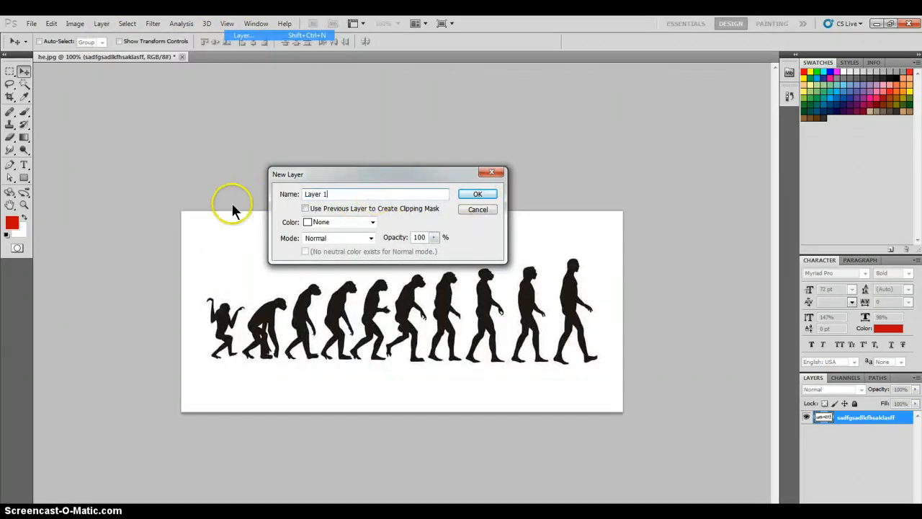
click(477, 193)
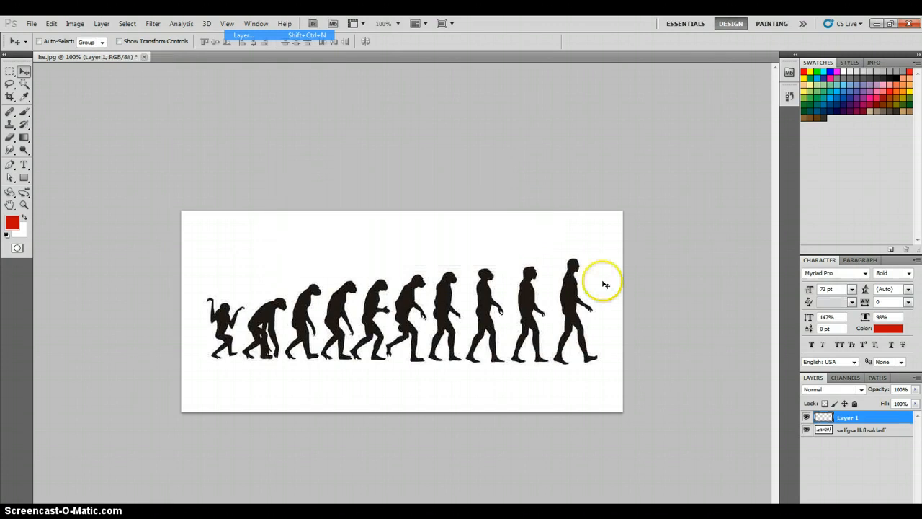
click(861, 429)
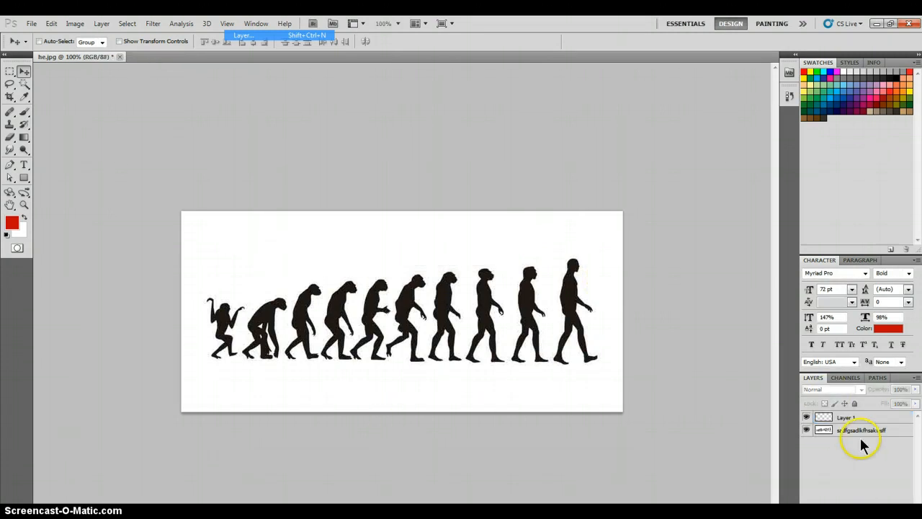
mouse_move(862, 502)
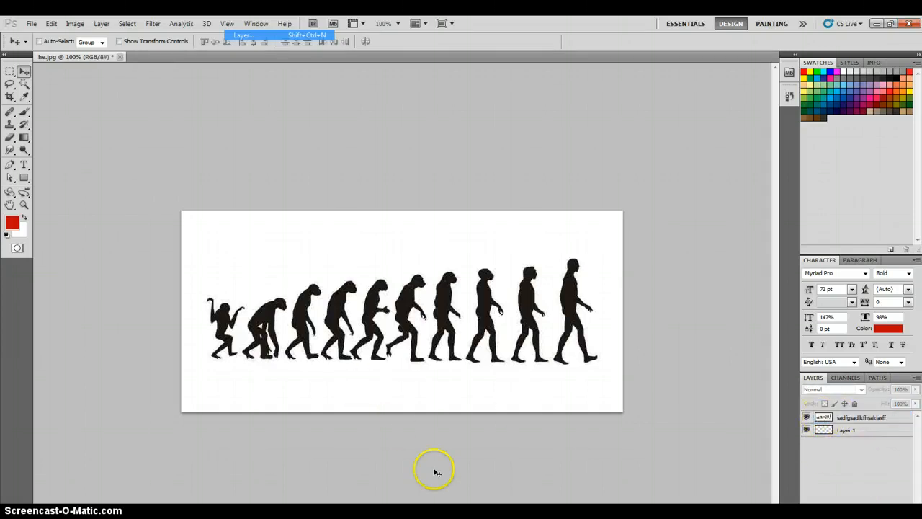
mouse_move(539, 275)
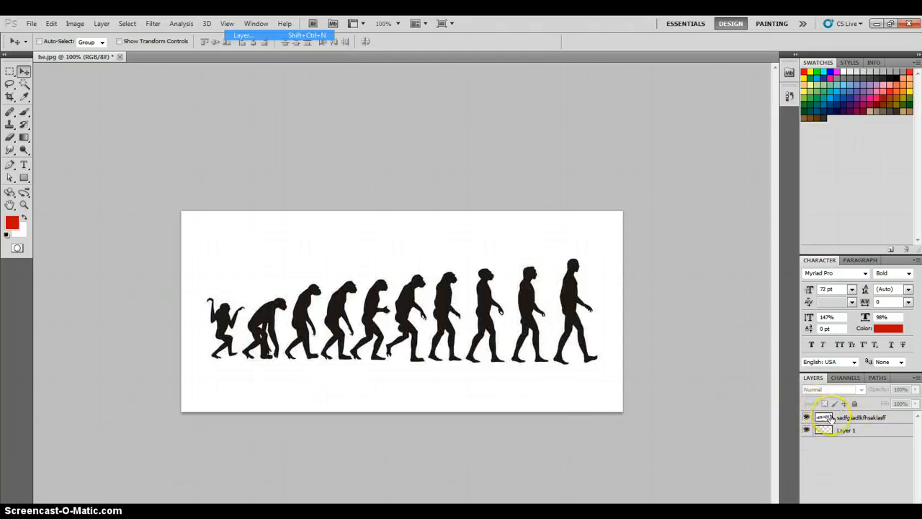
- Select the silhouette layer and delete its white background to leave transparency
click(857, 417)
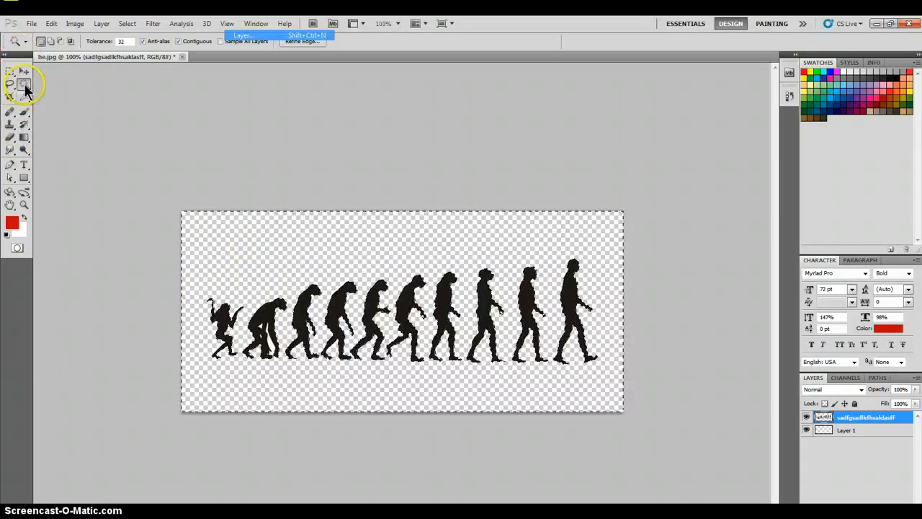
click(10, 72)
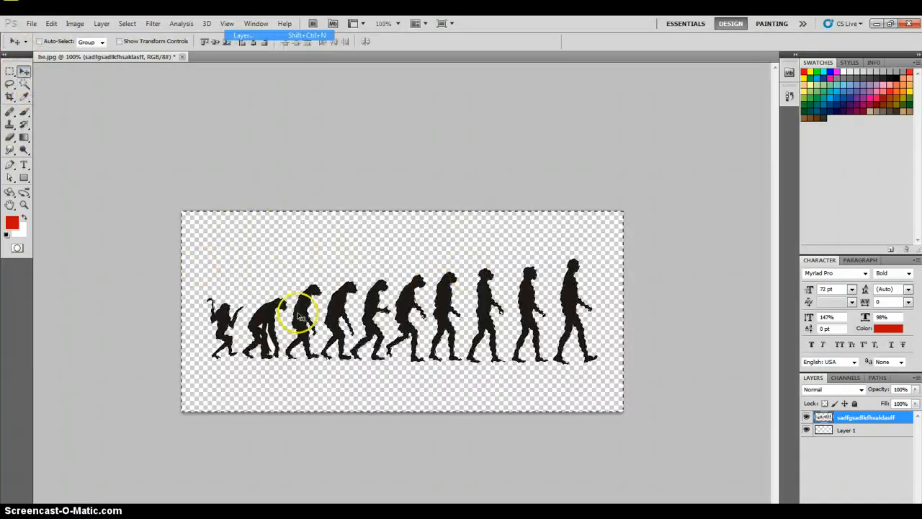
mouse_move(98, 77)
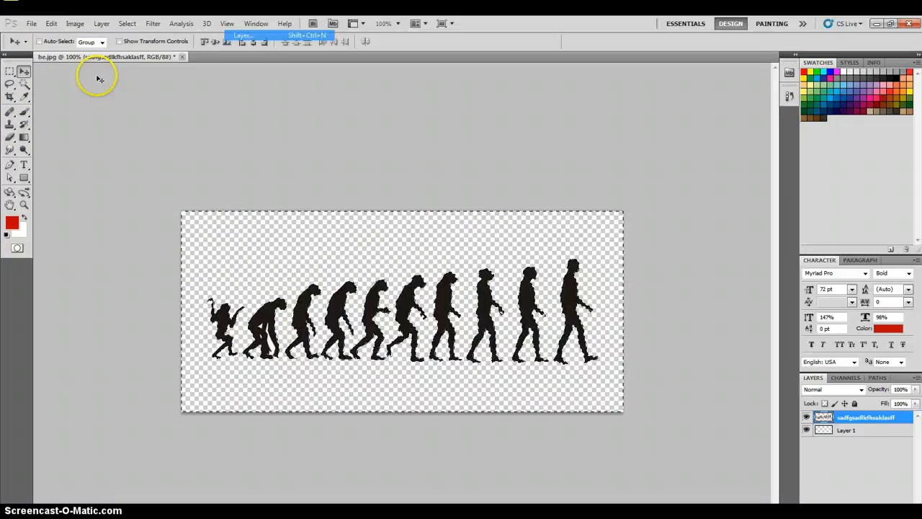
mouse_move(316, 234)
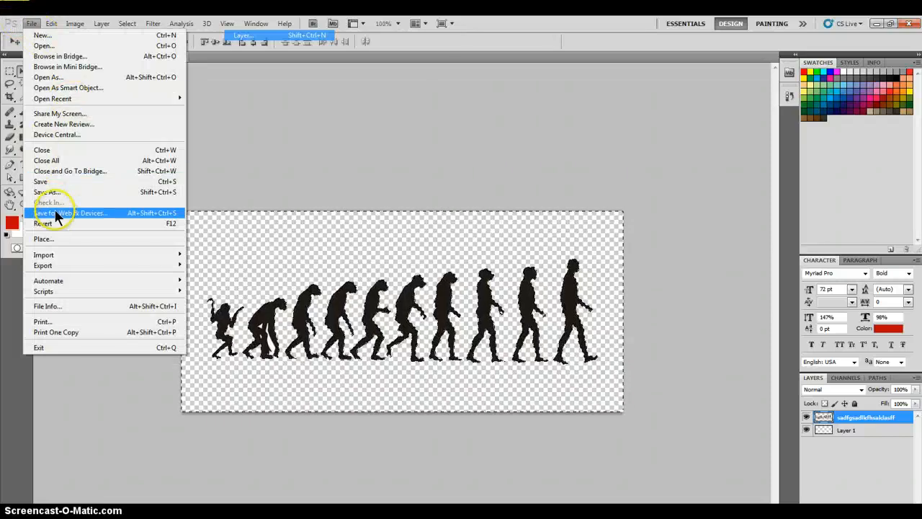
- Save the transparent image as a PNG file in the BIG BANG folder, accepting the PNG options
click(47, 192)
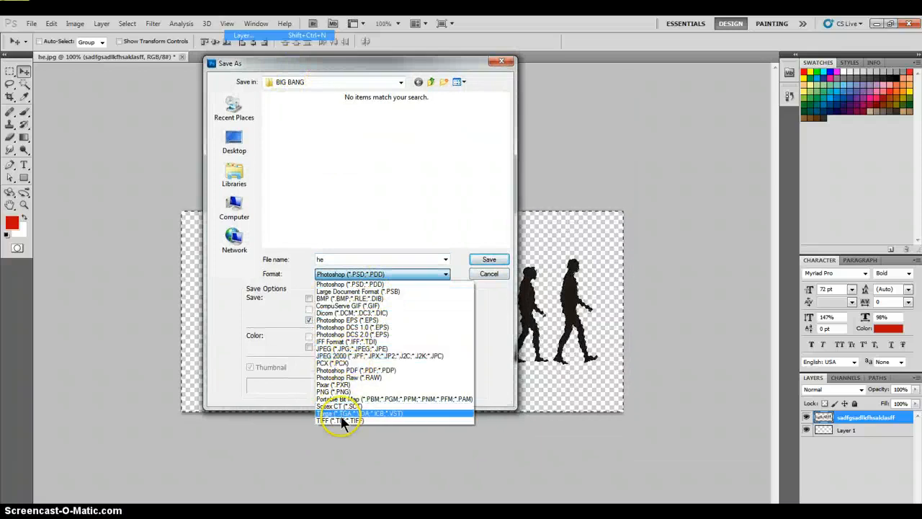
click(333, 392)
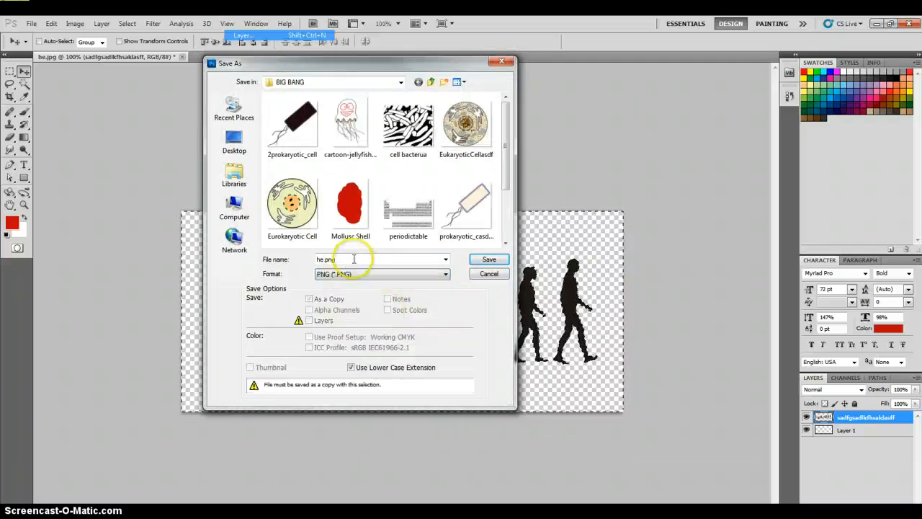
mouse_move(291, 209)
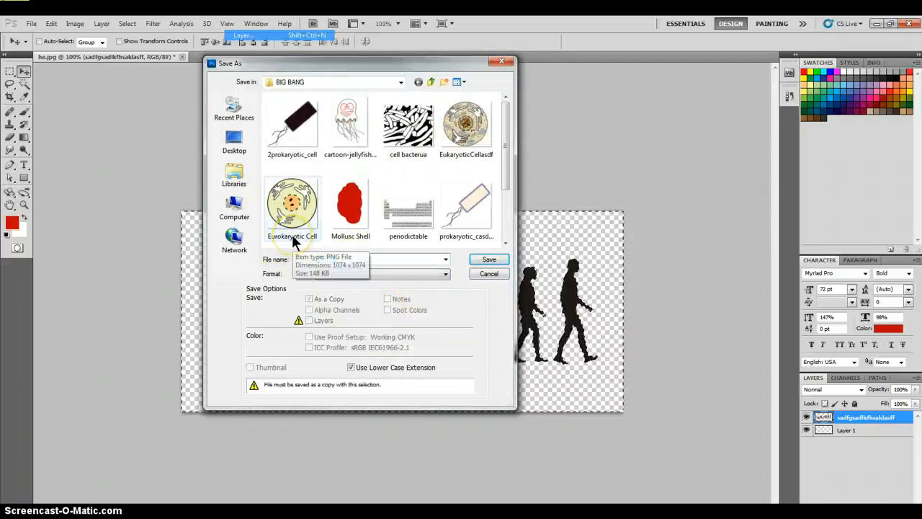
mouse_move(420, 288)
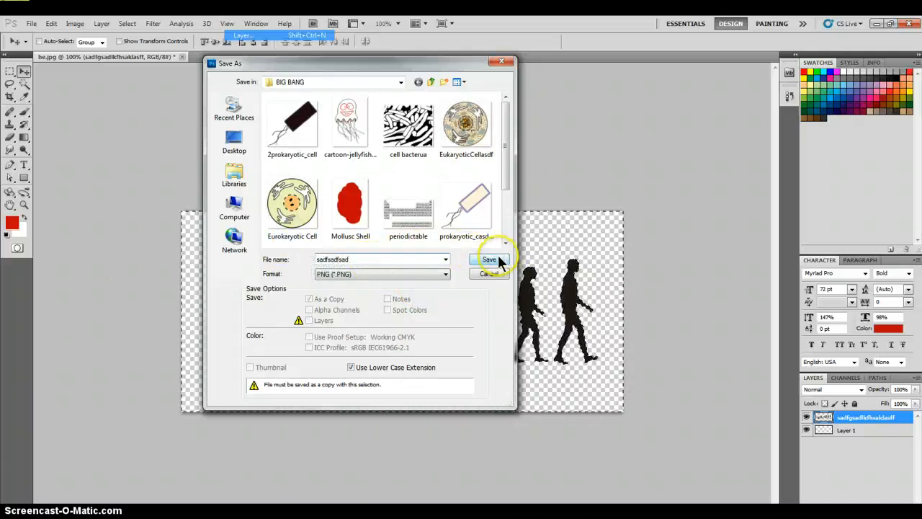
click(490, 260)
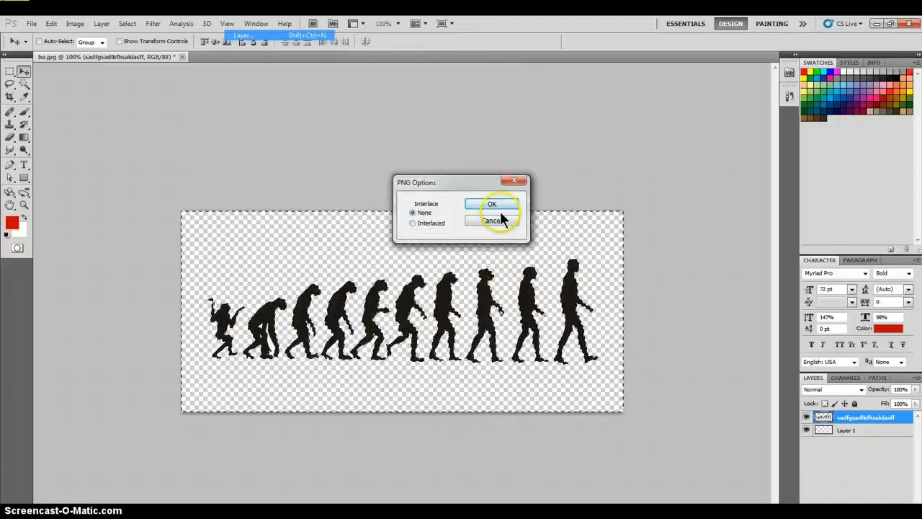
click(493, 204)
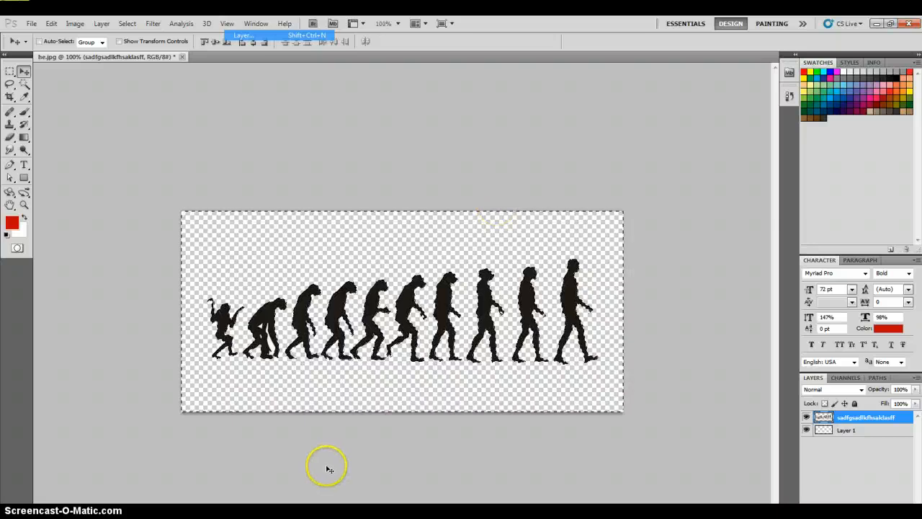
click(32, 23)
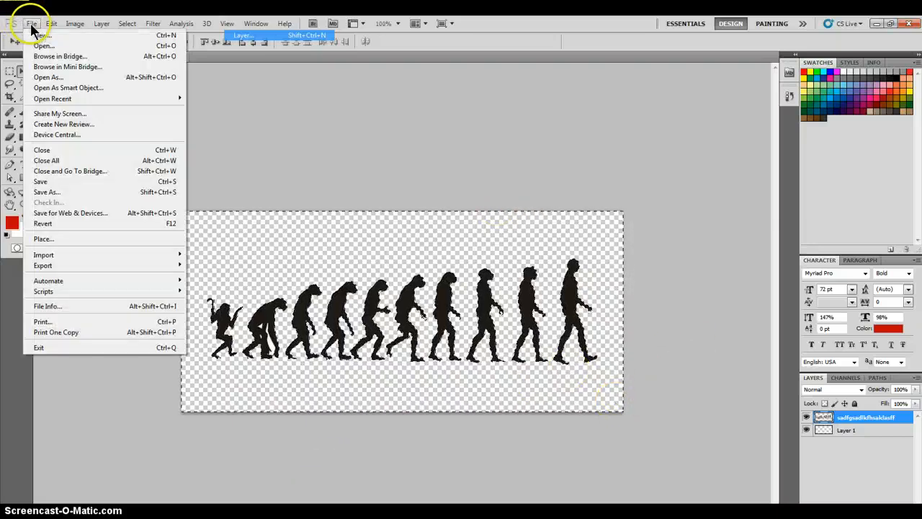